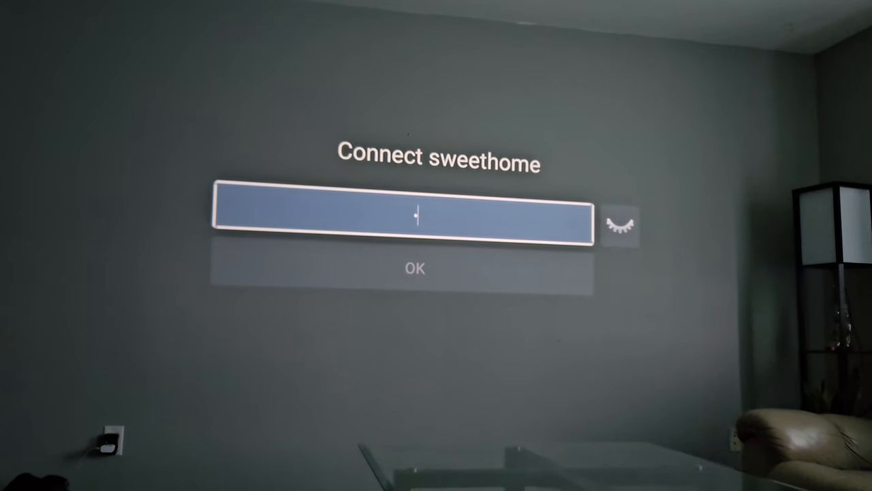
Enter the Wi-Fi password for the sweethome network and confirm the connection.
click(411, 212)
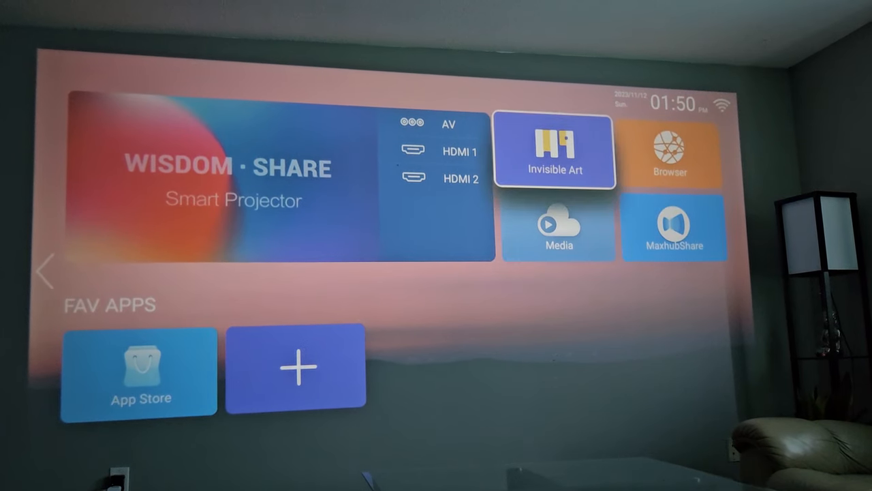
click(667, 151)
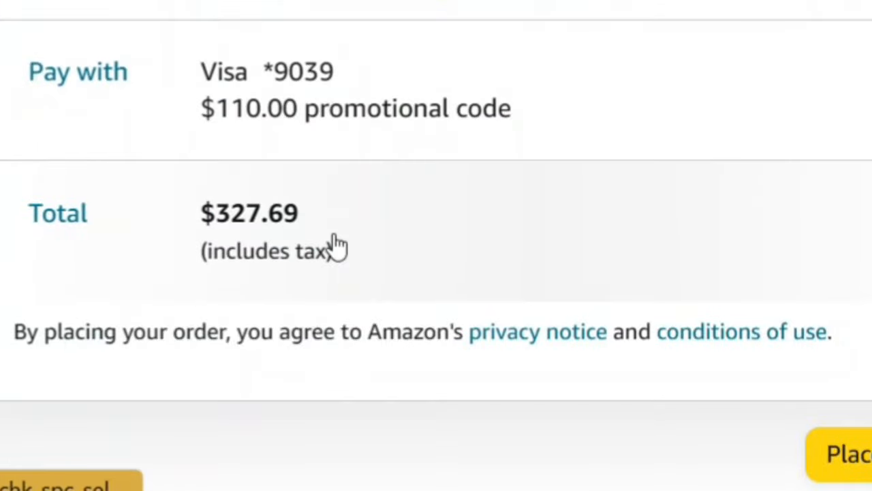
mouse_move(466, 109)
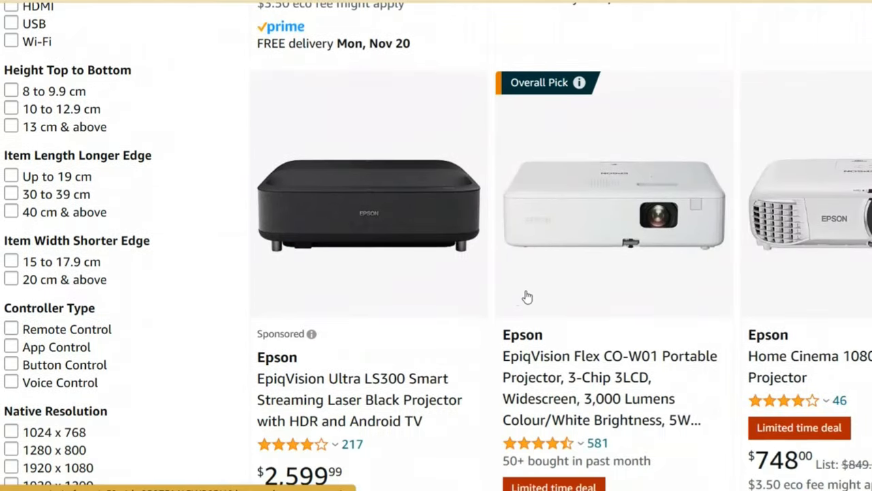
Scroll down through the Epson projector listings comparing prices, including the EpiqVision Mini EF12 at $779.99.
scroll(down, 3)
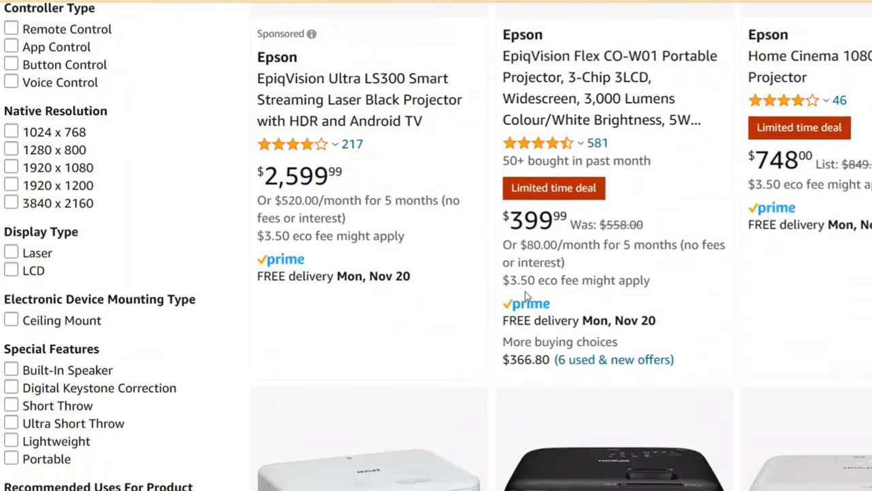
scroll(down, 3)
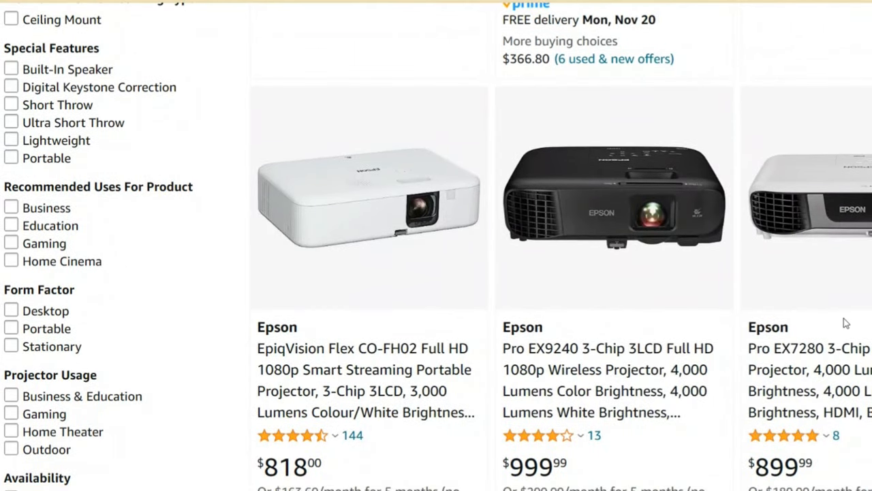
scroll(down, 3)
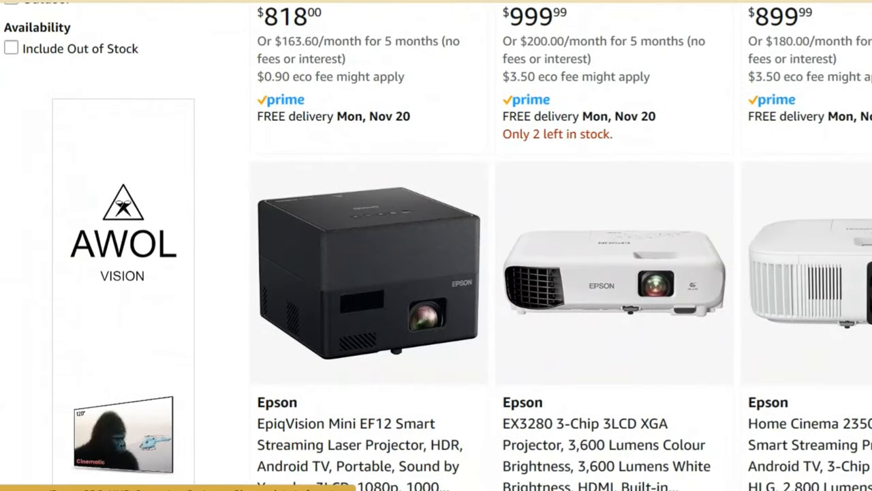
scroll(down, 3)
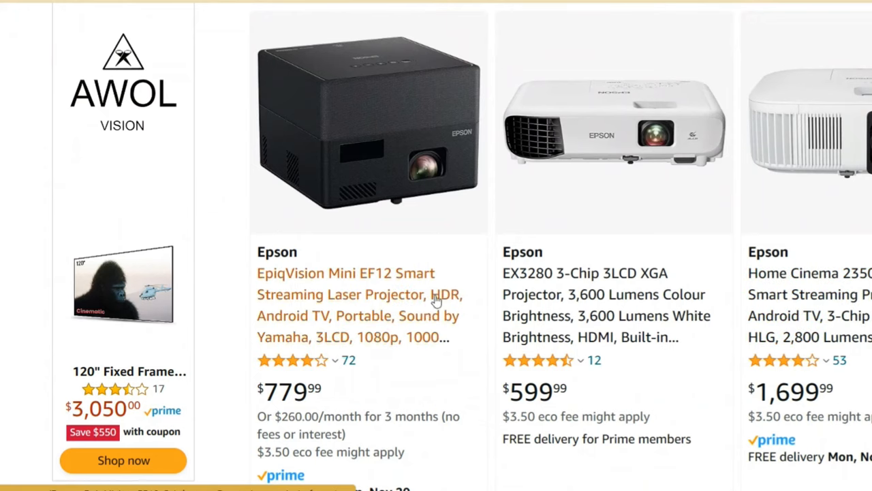